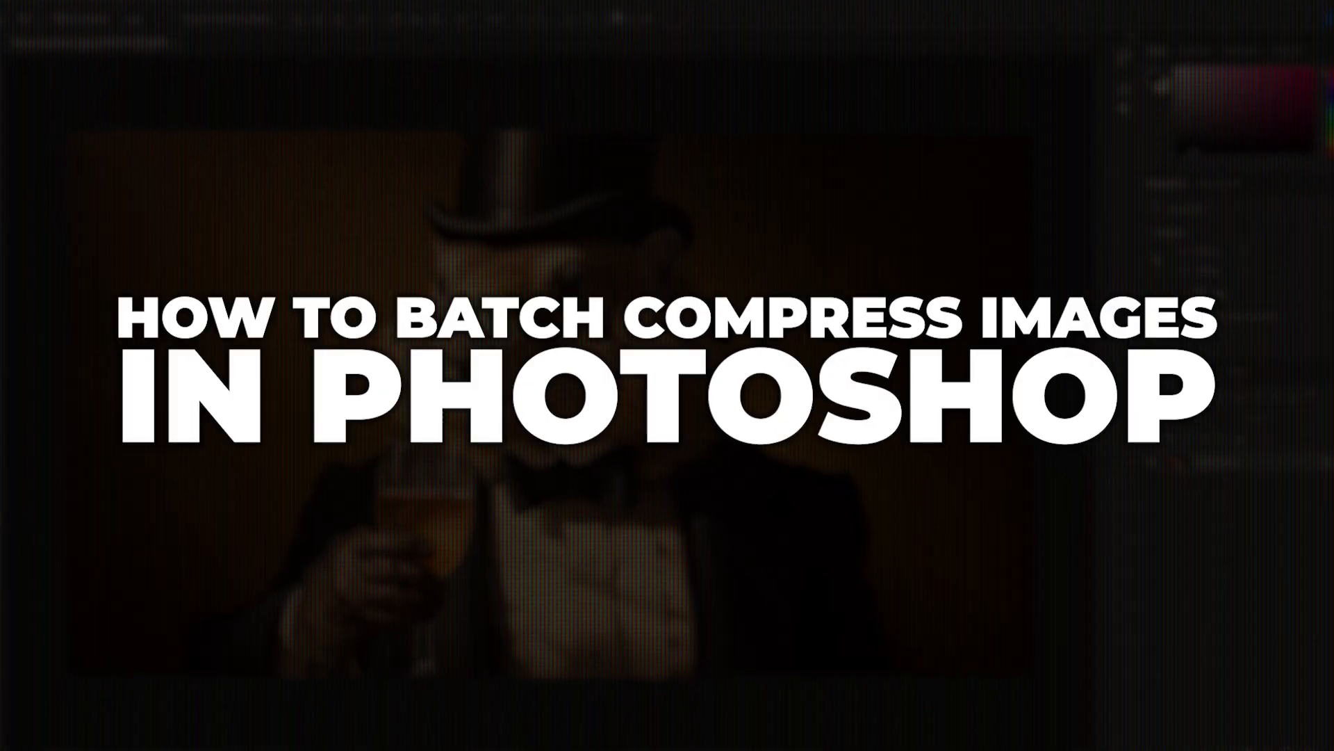
Step: Create a new action named 'Compress Images' in My Actions and begin recording it
{"action": "left_click", "coordinate": [534, 14]}
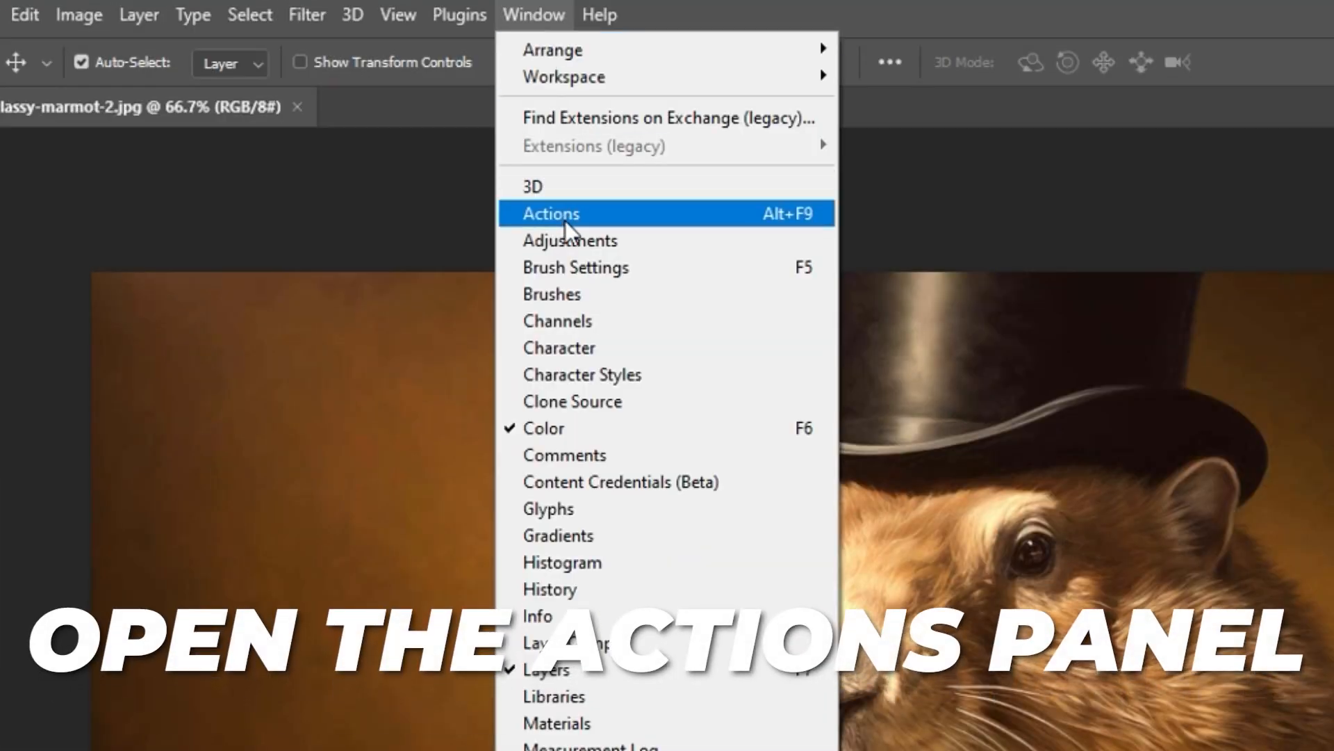
{"action": "left_click", "coordinate": [552, 213]}
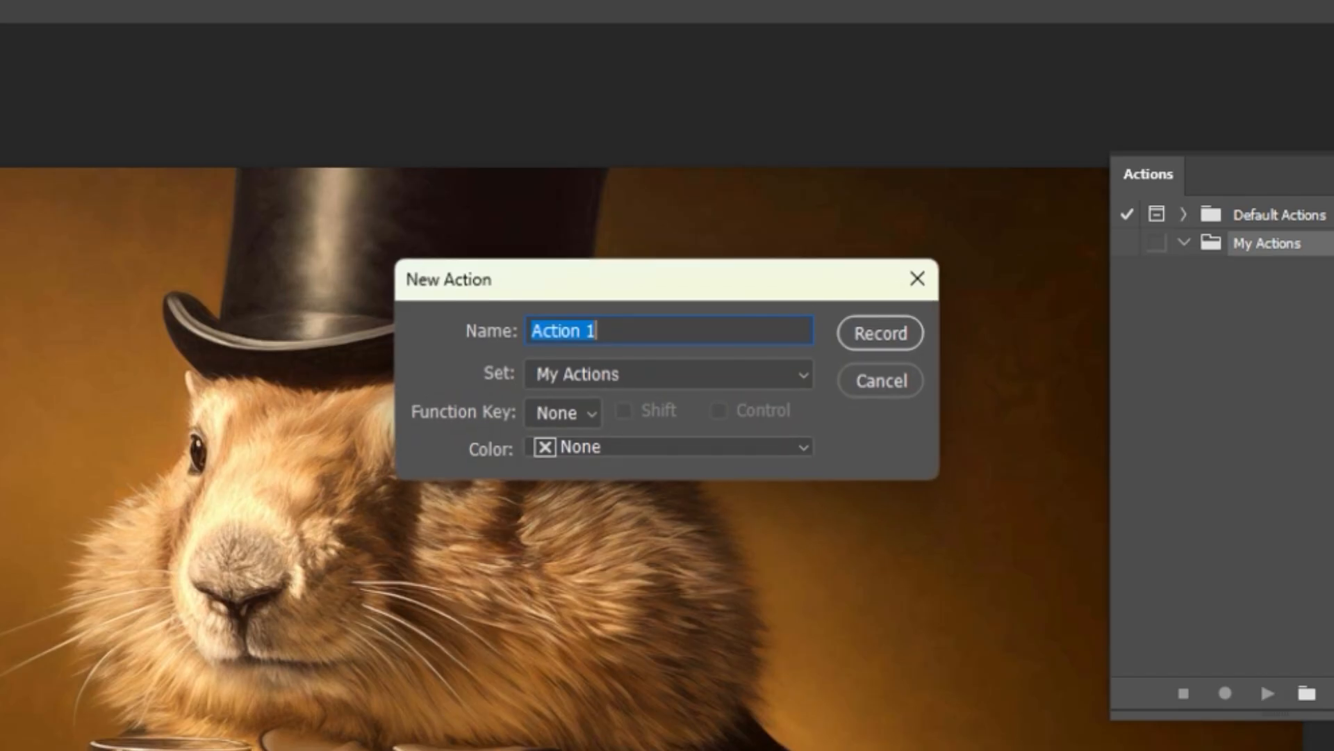
{"action": "type", "text": "Compress Images"}
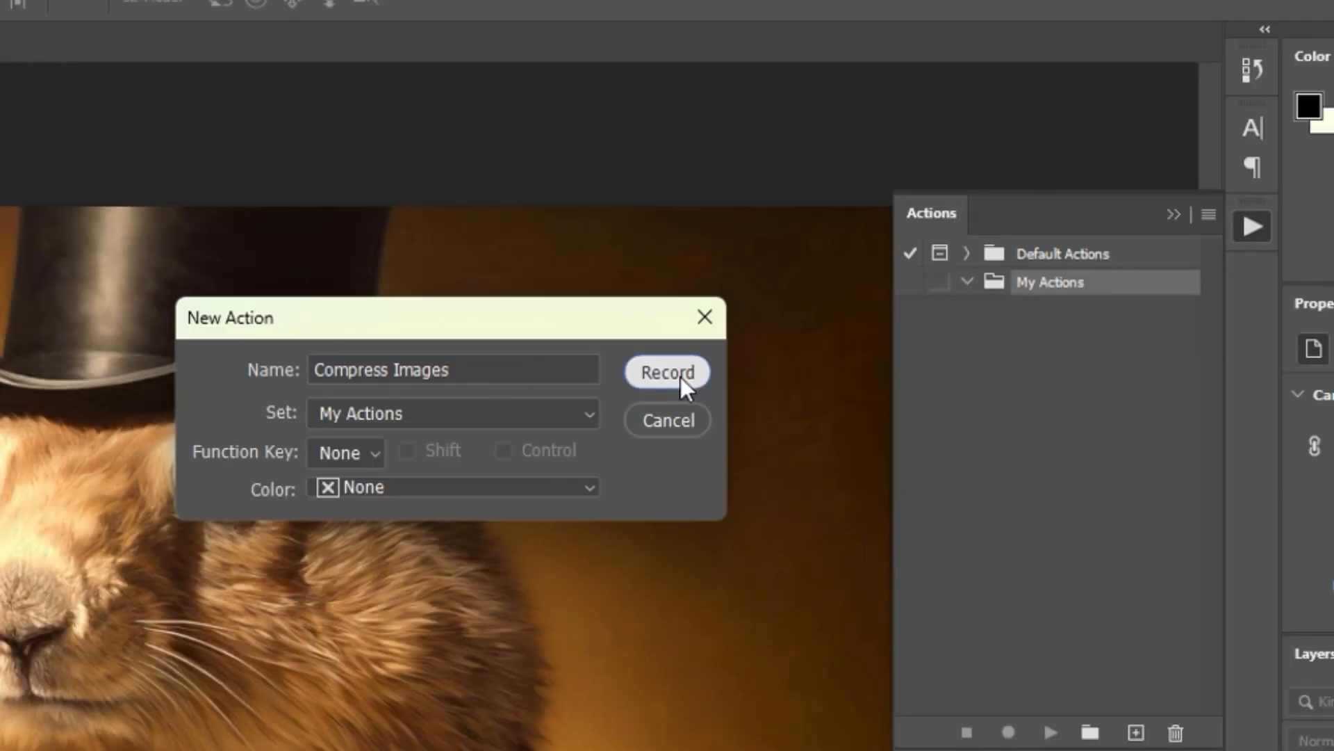
{"action": "left_click", "coordinate": [667, 372]}
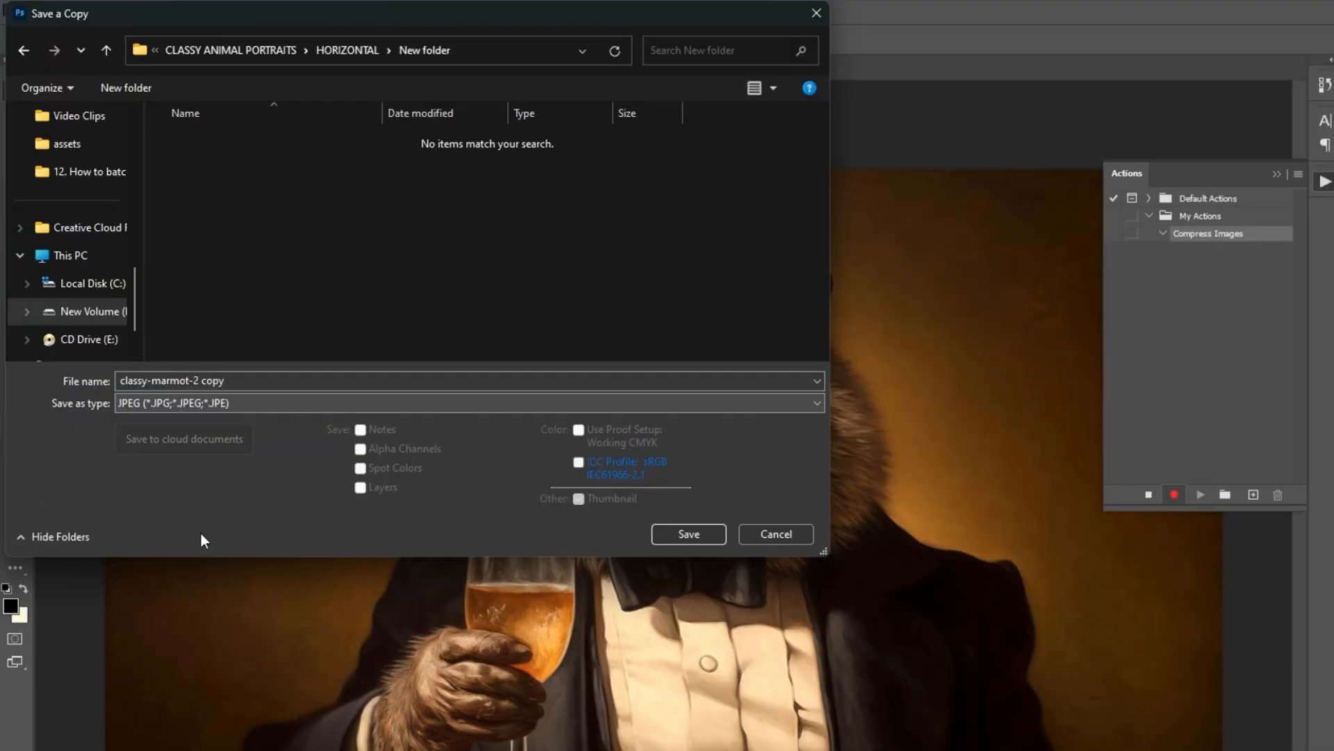
Step: Save the marmot copy as JPEG into the new folder with quality dragged down to about 1
{"action": "left_click", "coordinate": [687, 534]}
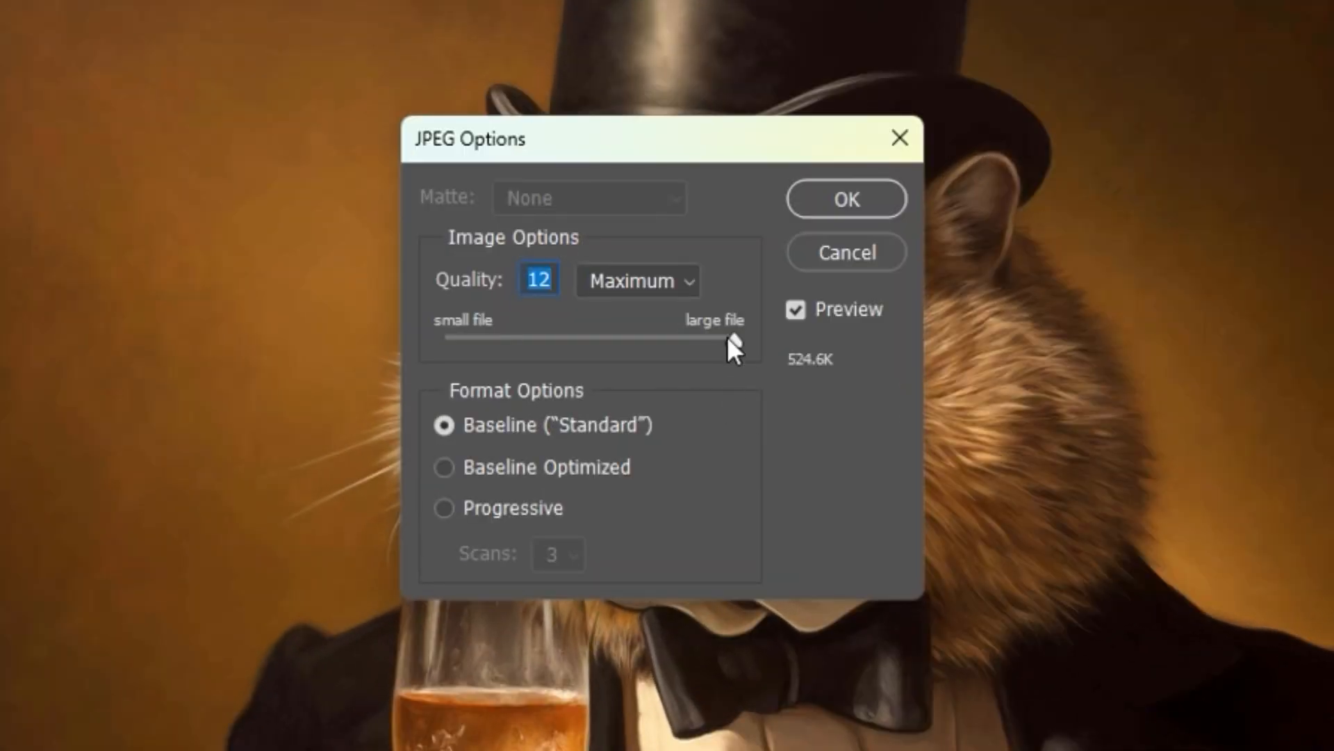
{"action": "left_click_drag", "start_coordinate": [734, 338], "coordinate": [700, 339]}
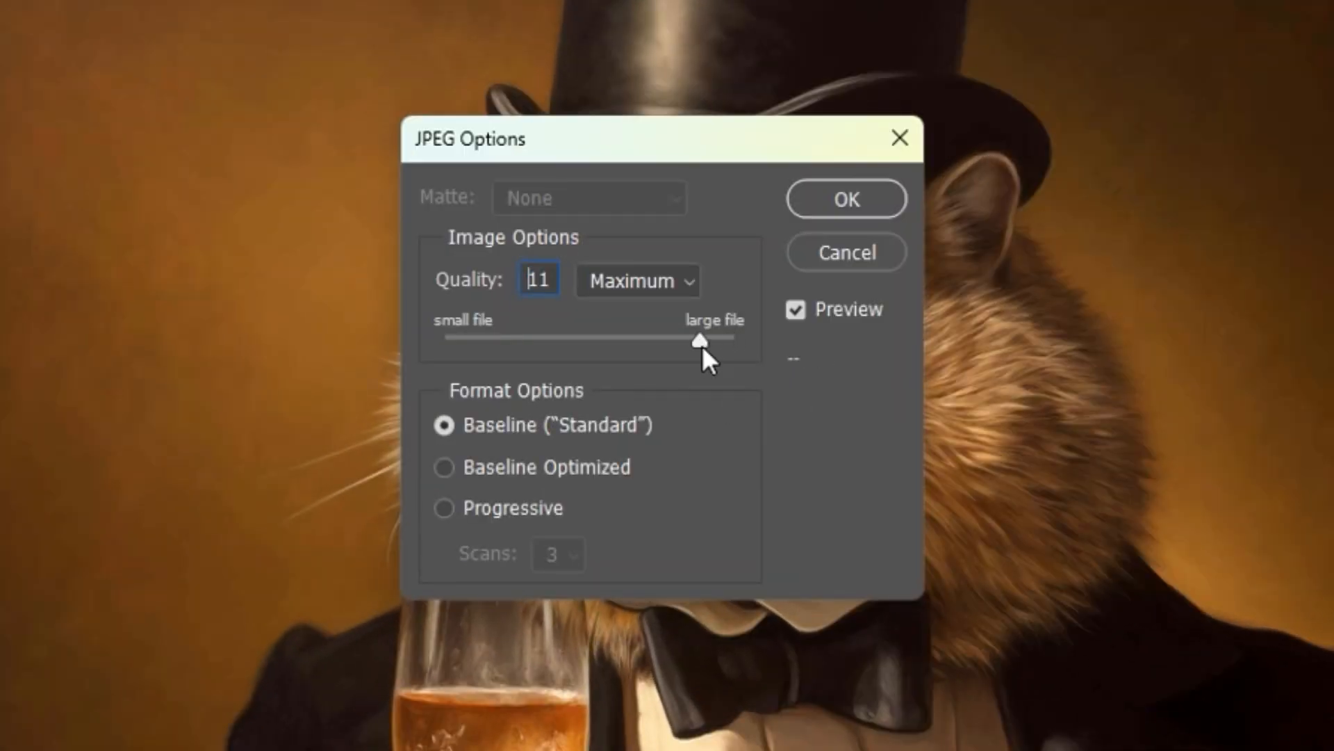
{"action": "left_click_drag", "start_coordinate": [700, 338], "coordinate": [440, 340]}
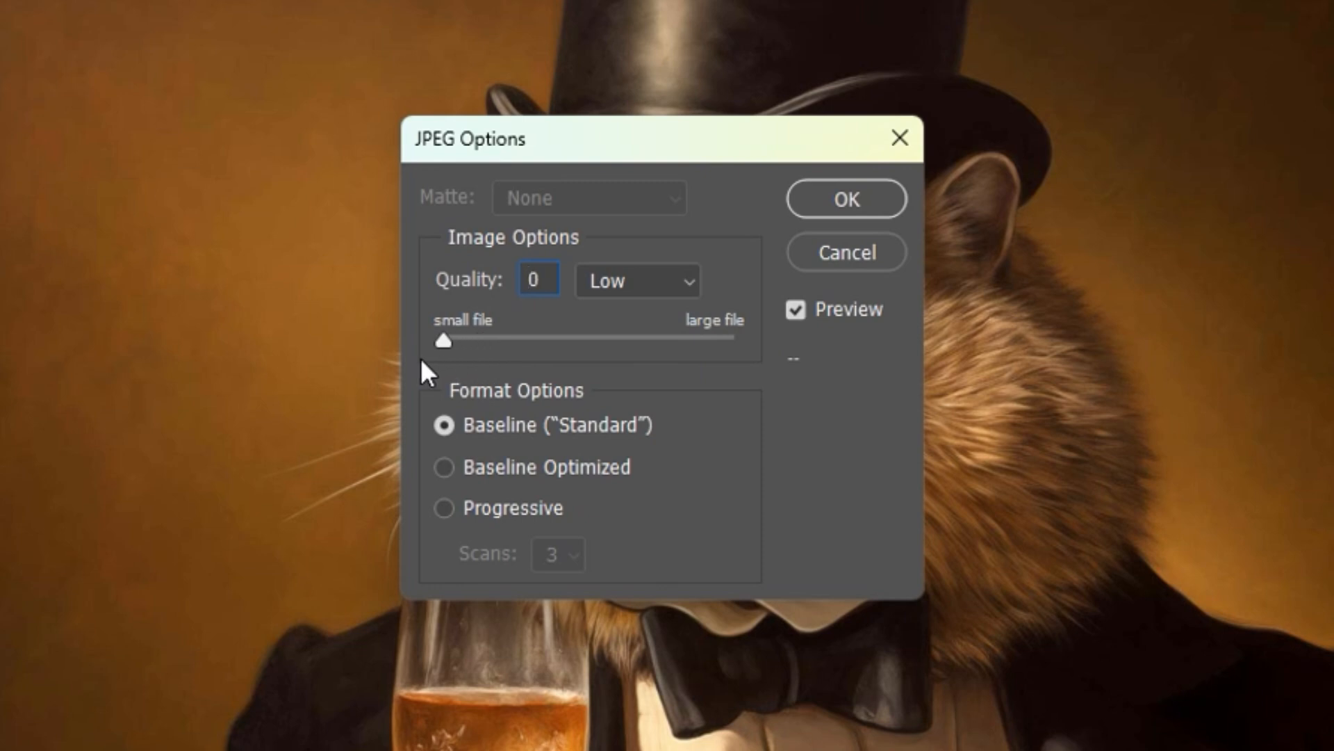
{"action": "left_click_drag", "start_coordinate": [443, 341], "coordinate": [476, 341]}
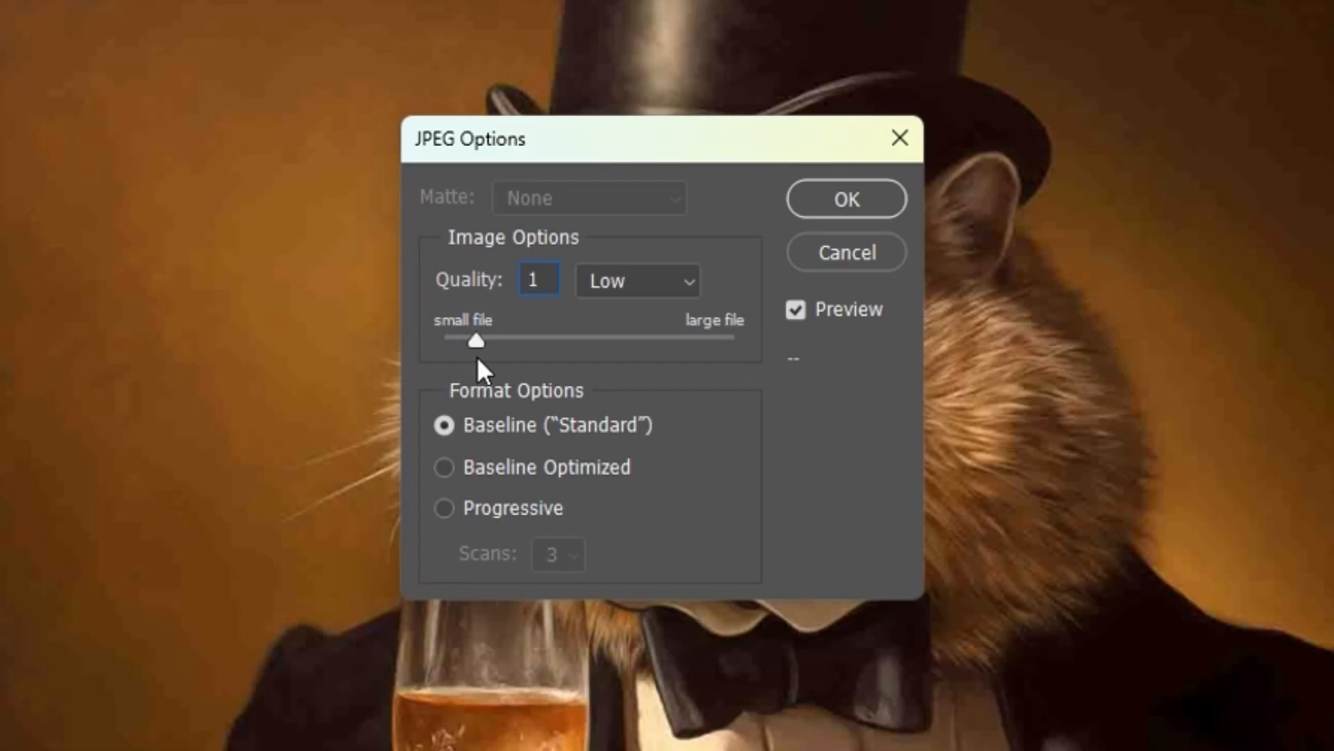
{"action": "left_click_drag", "start_coordinate": [476, 340], "coordinate": [583, 340]}
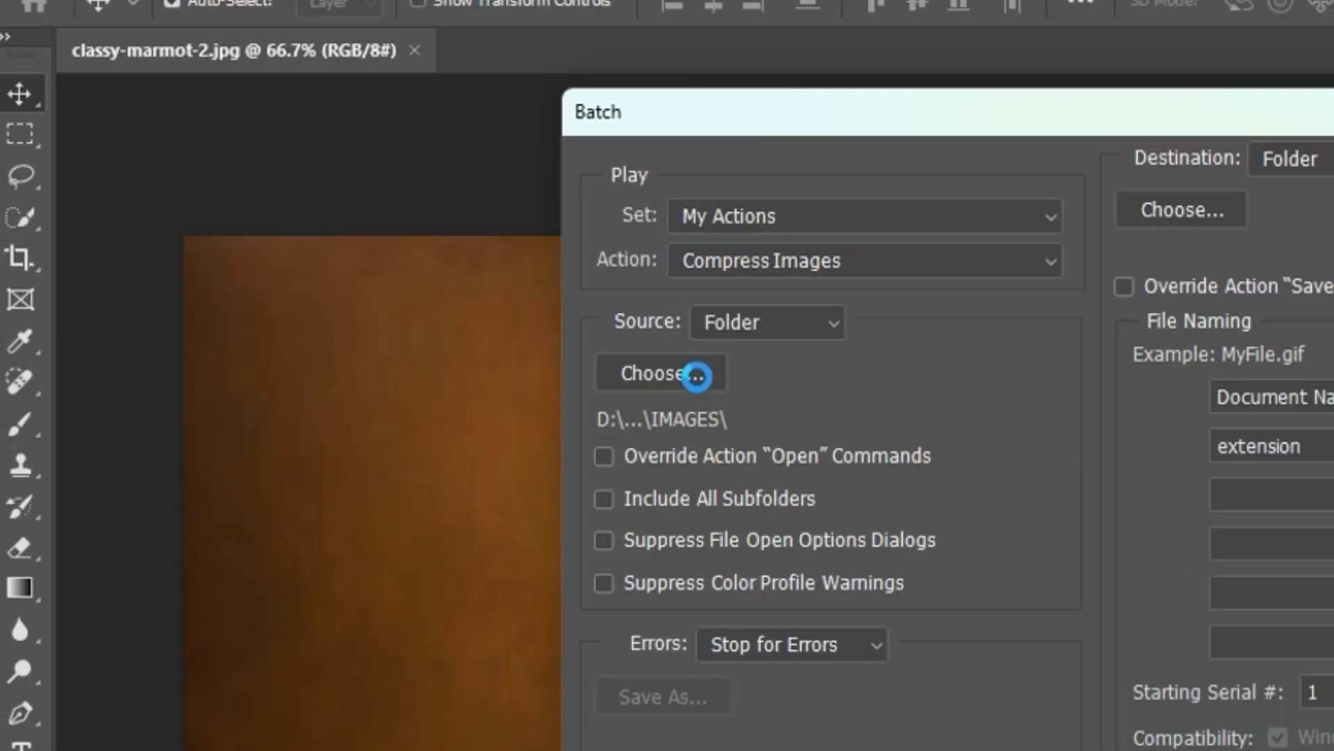
Step: Set the Batch source folder to IMAGES and the destination folder to rendered
{"action": "left_click", "coordinate": [659, 380]}
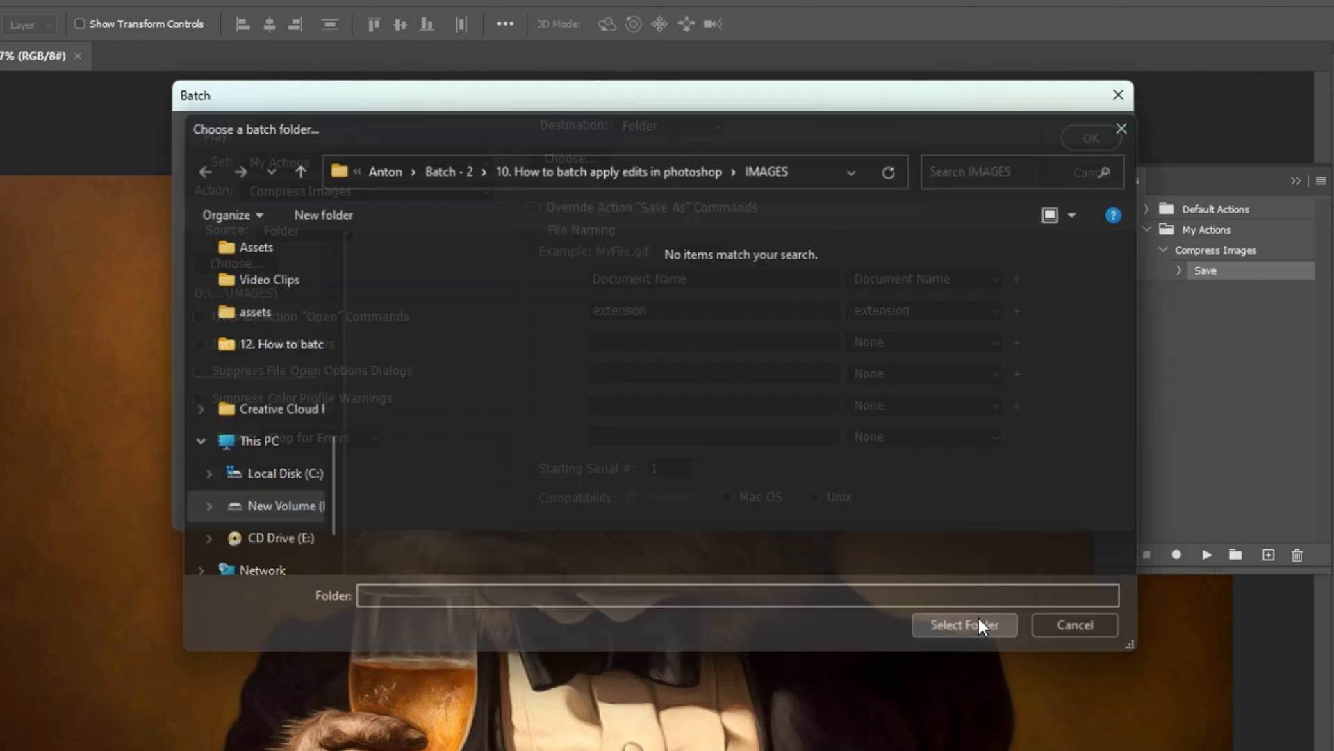
{"action": "left_click", "coordinate": [963, 624]}
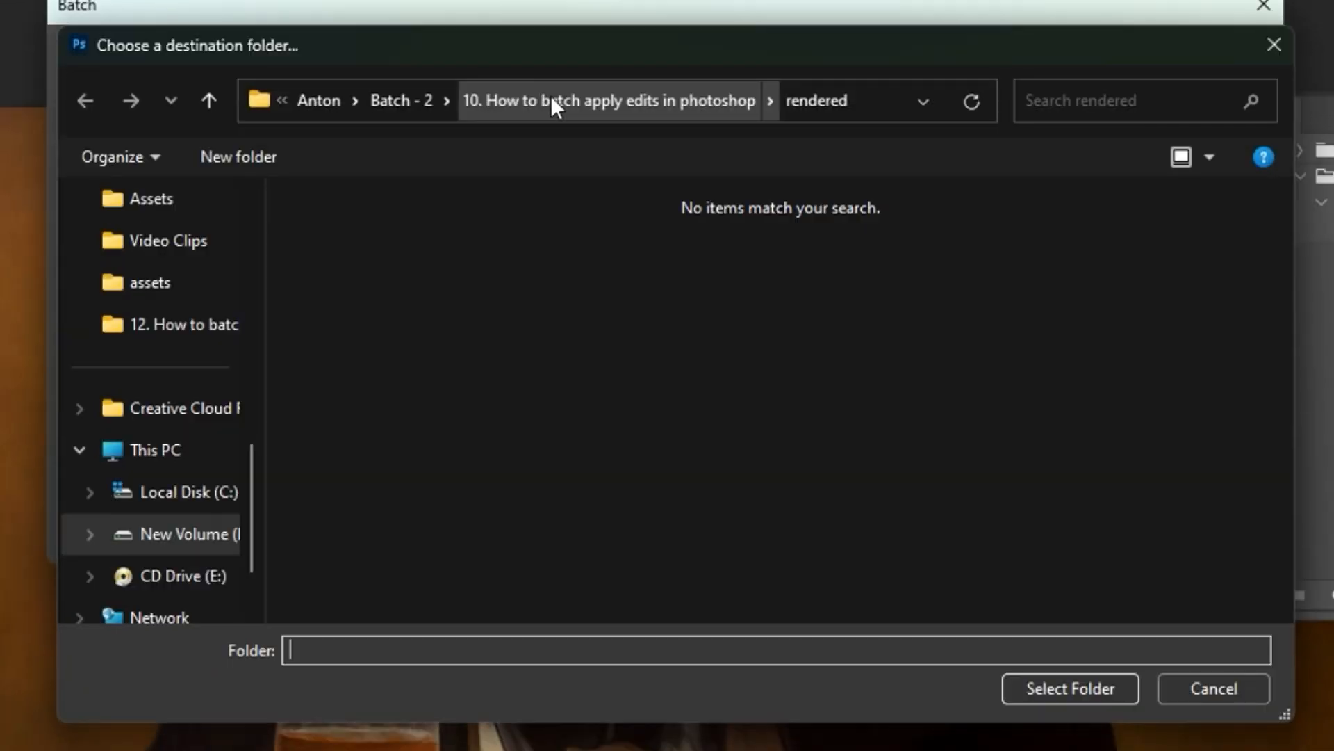
{"action": "left_click", "coordinate": [1068, 687]}
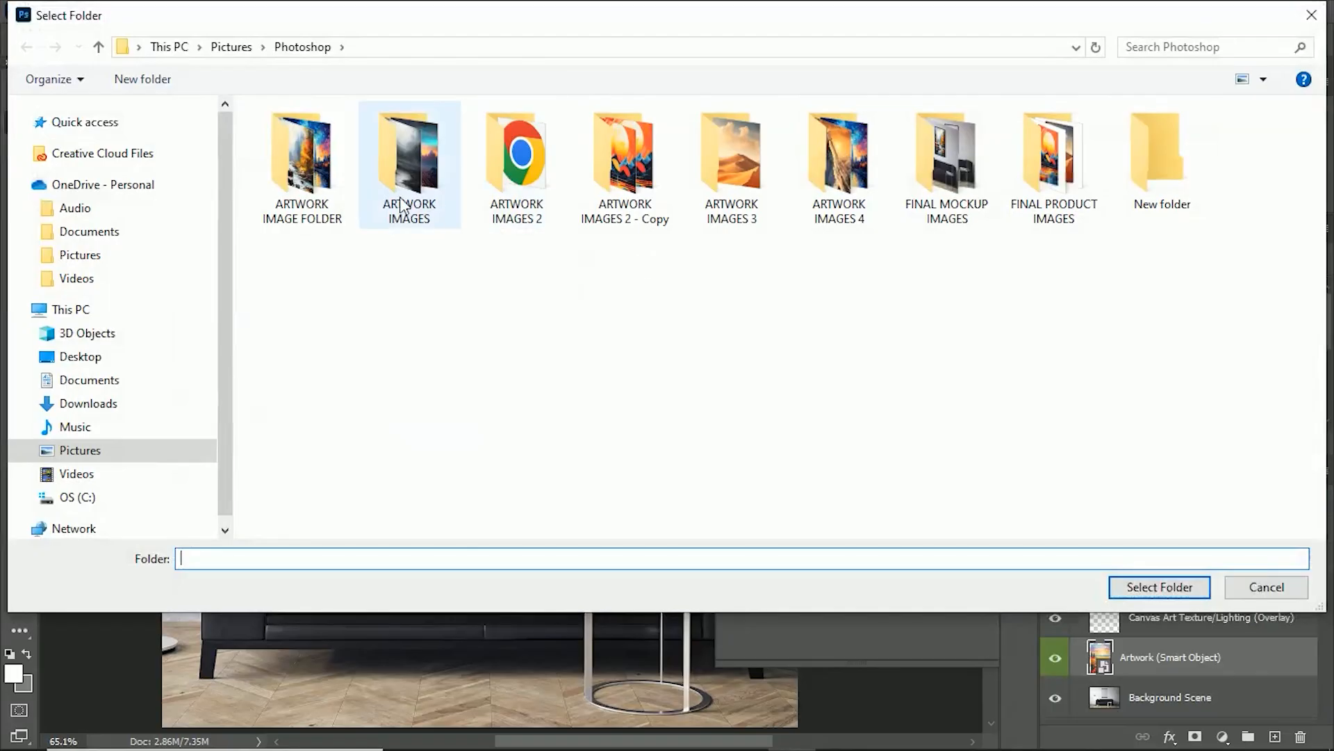
Step: Choose ARTWORK IMAGE FOLDER as input and FINAL MOCKUP IMAGES as output for the mockup batch
{"action": "left_click", "coordinate": [1158, 586]}
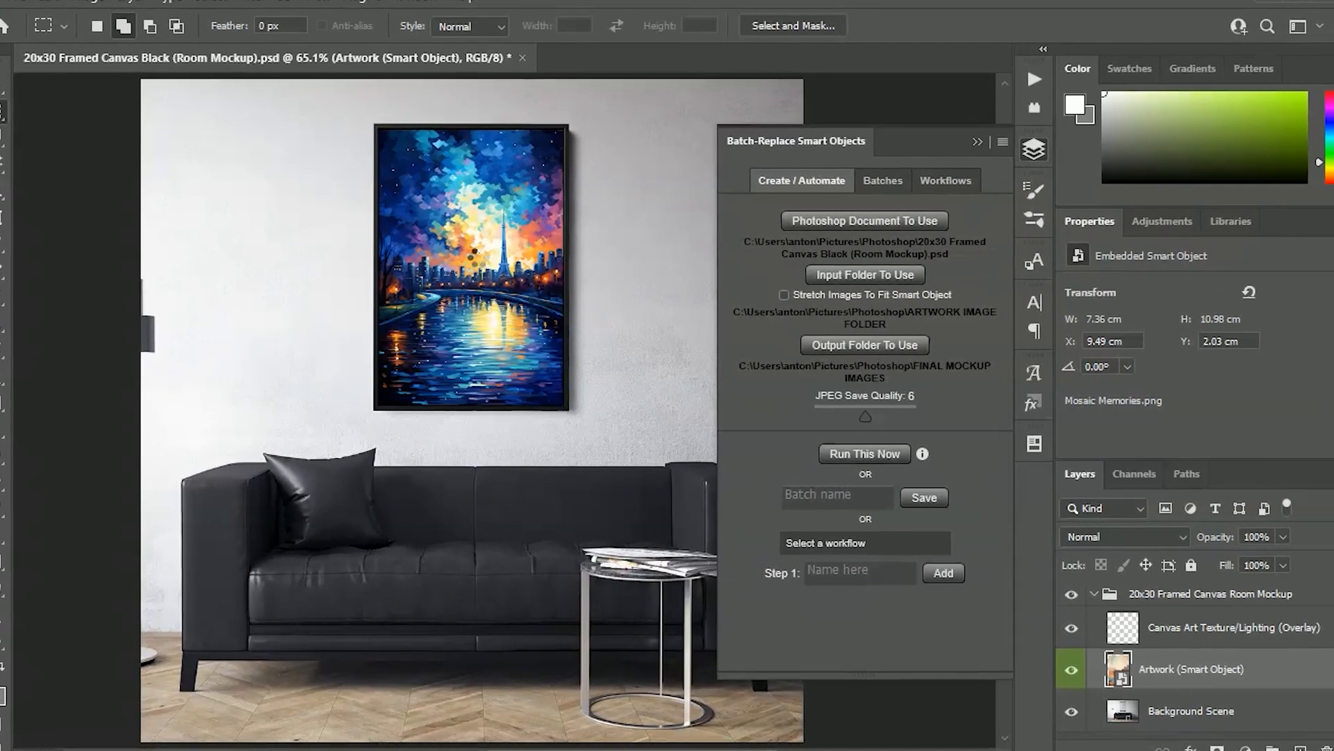
{"action": "left_click", "coordinate": [883, 181]}
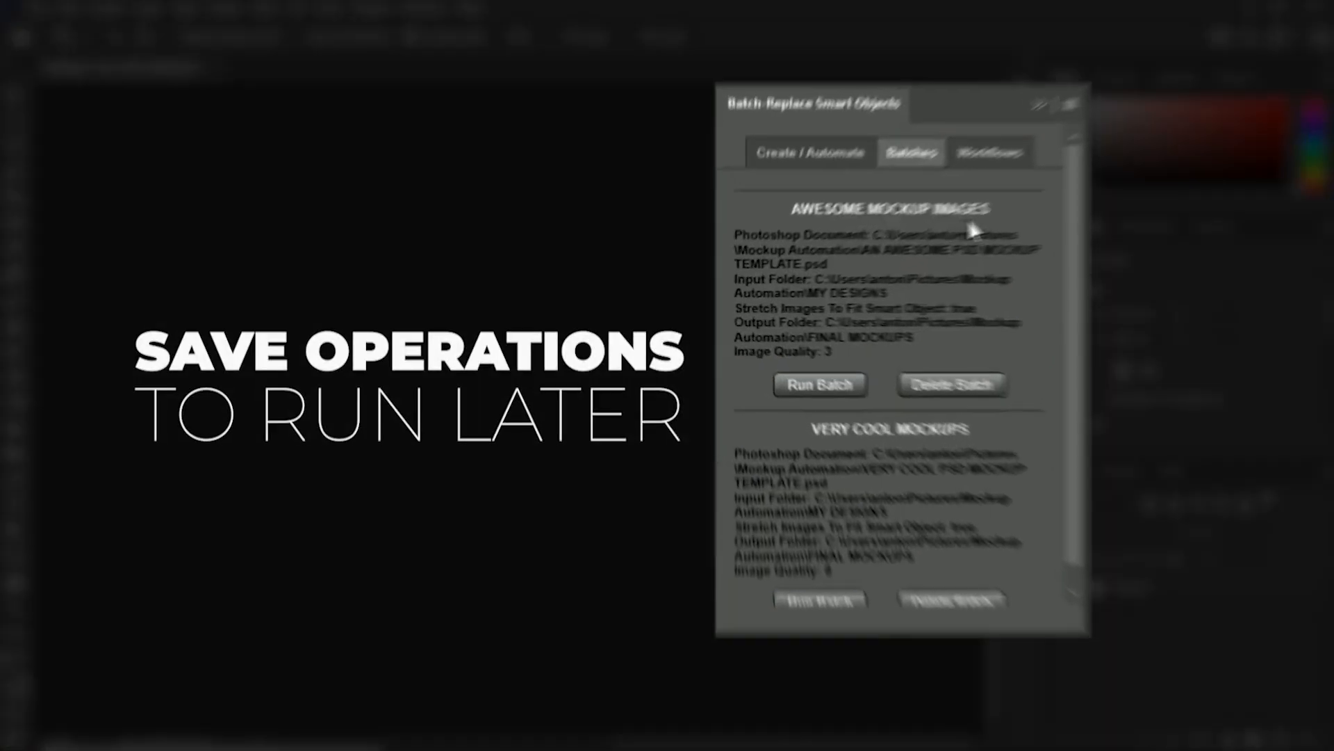